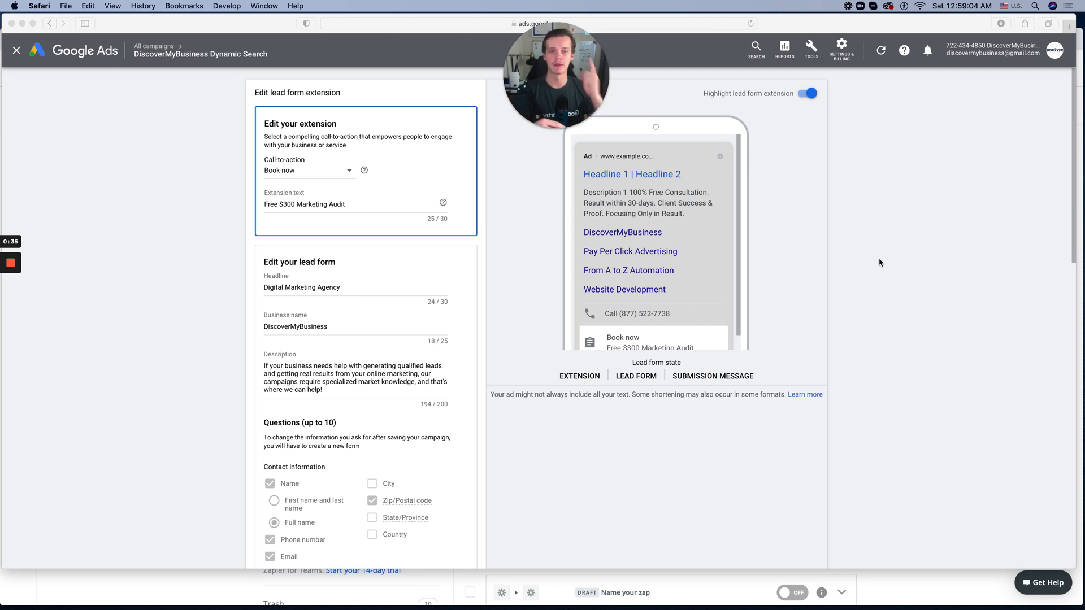
pyautogui.moveTo(138, 228)
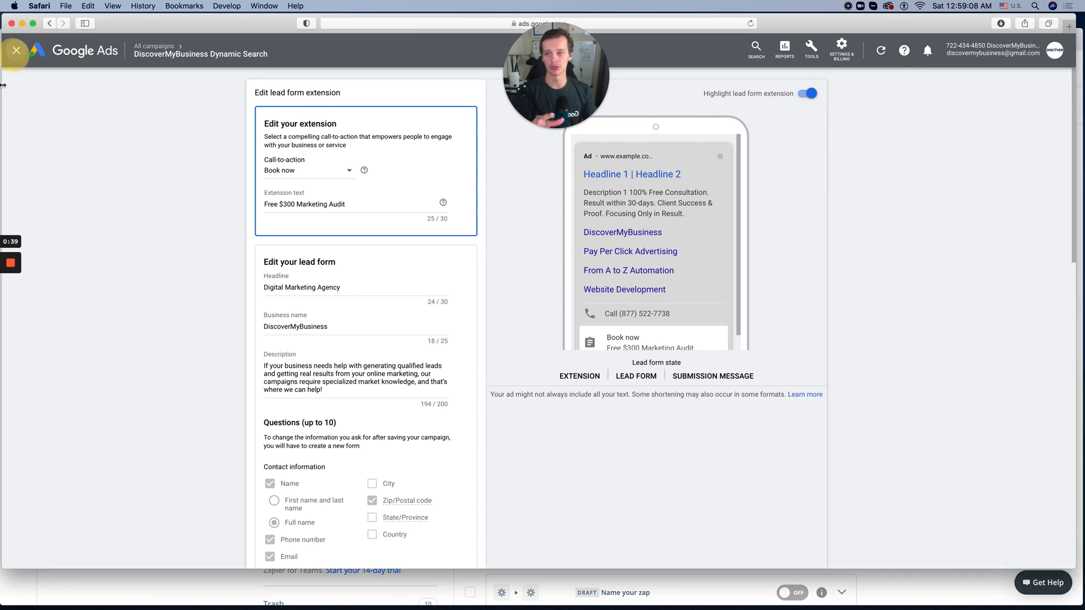
# Step: Navigate to the DiscoverMyBusiness Dynamic Search campaign's lead form extensions list
pyautogui.click(16, 51)
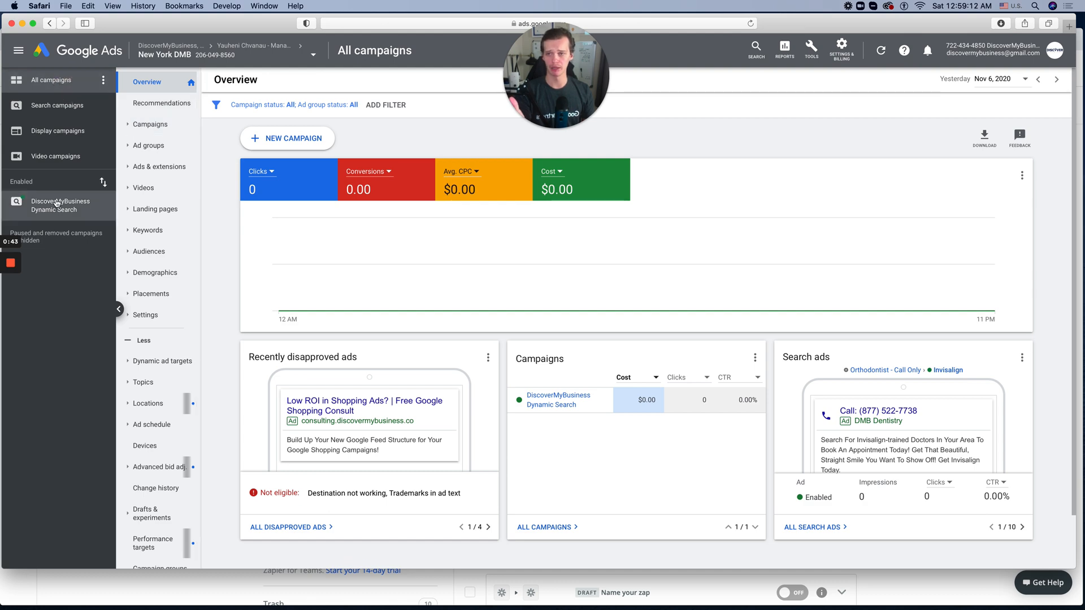
pyautogui.click(61, 204)
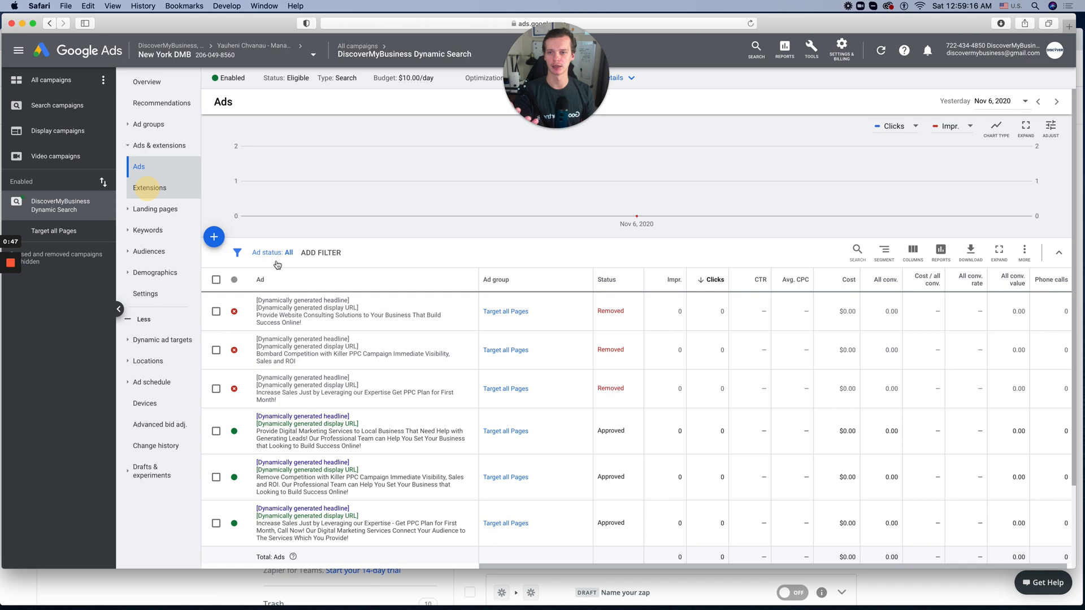
pyautogui.click(149, 187)
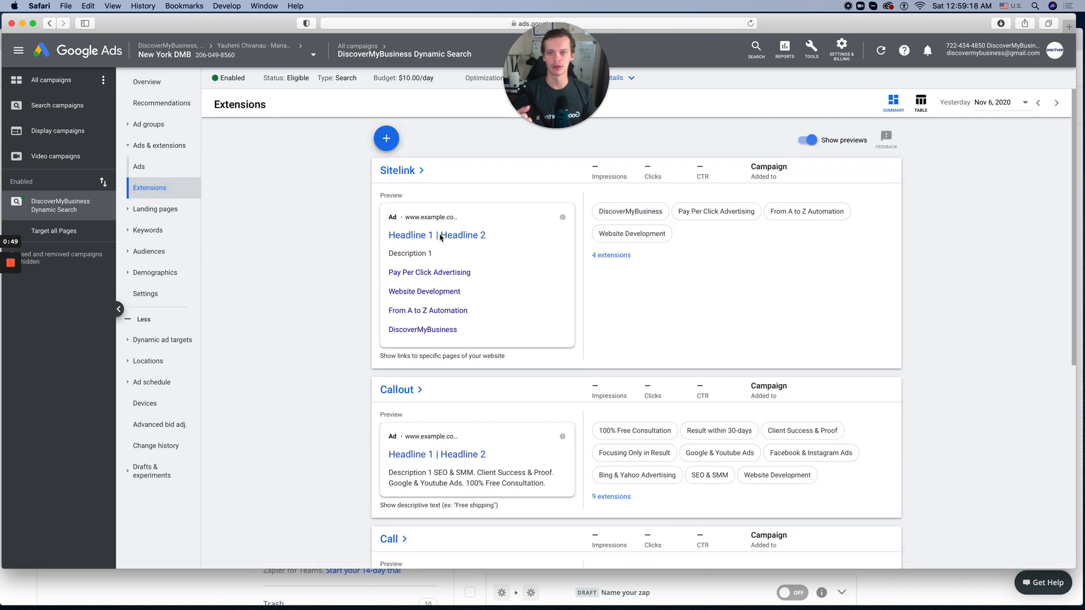
pyautogui.scroll(-3)
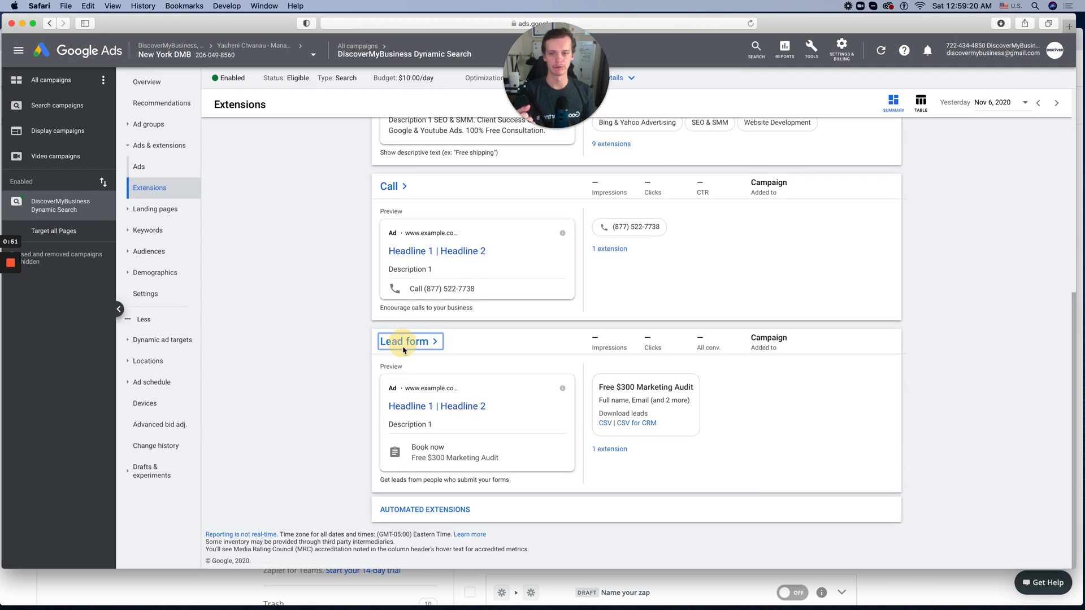
pyautogui.click(405, 341)
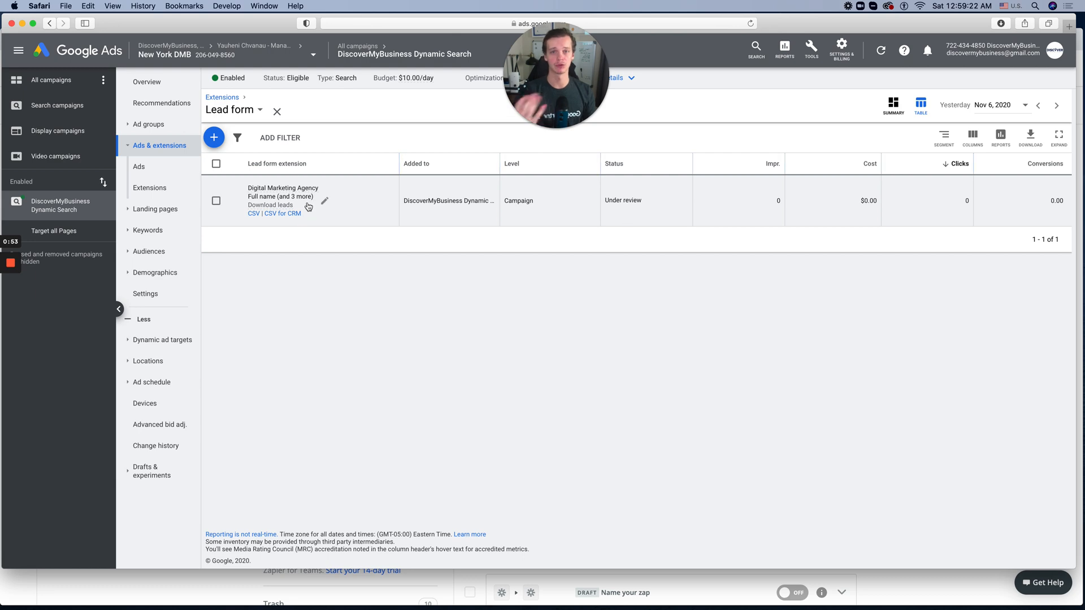
pyautogui.moveTo(325, 201)
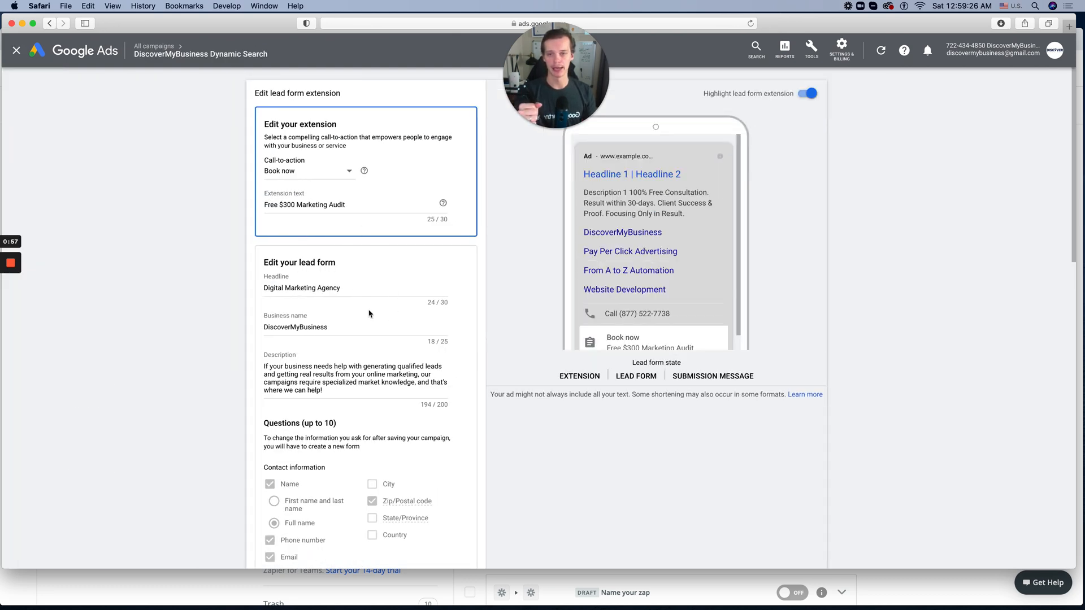
# Step: Bring the webhook integration delivery option into view and view its Learn more help
pyautogui.scroll(-3)
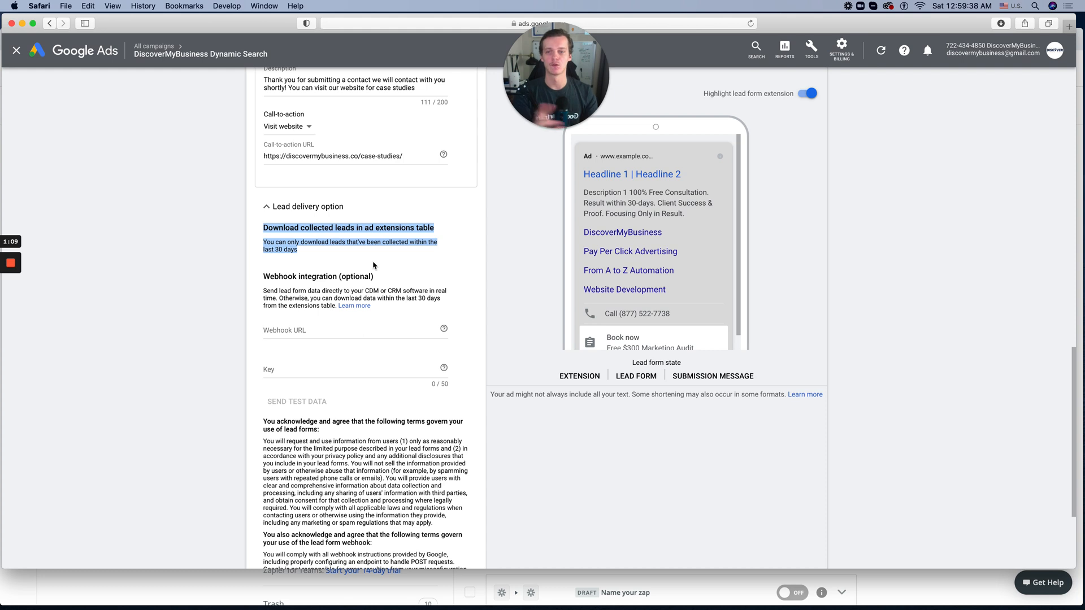
pyautogui.moveTo(325, 271)
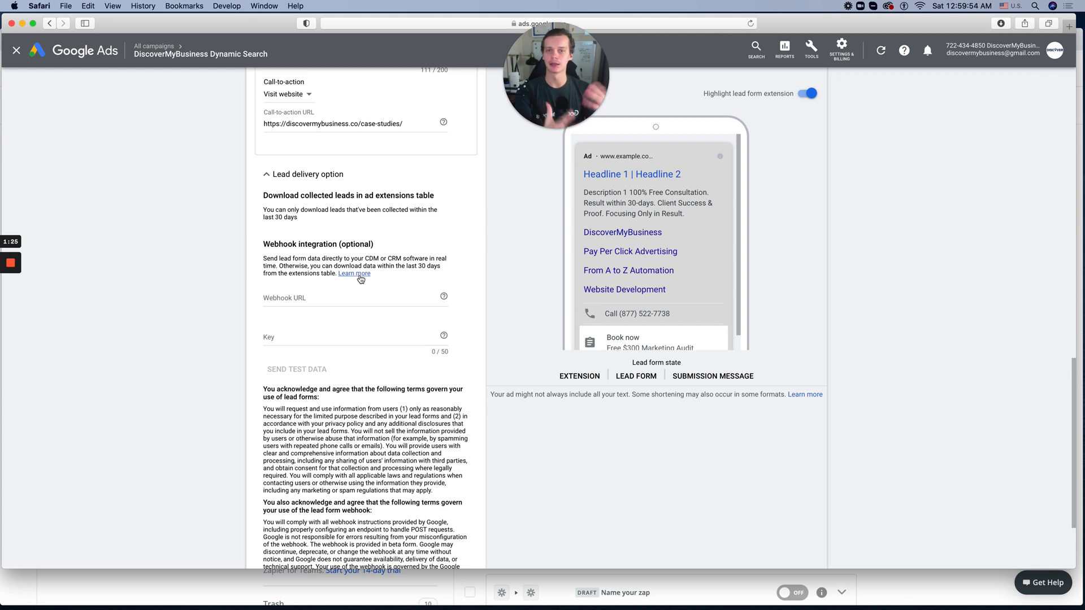
pyautogui.click(903, 49)
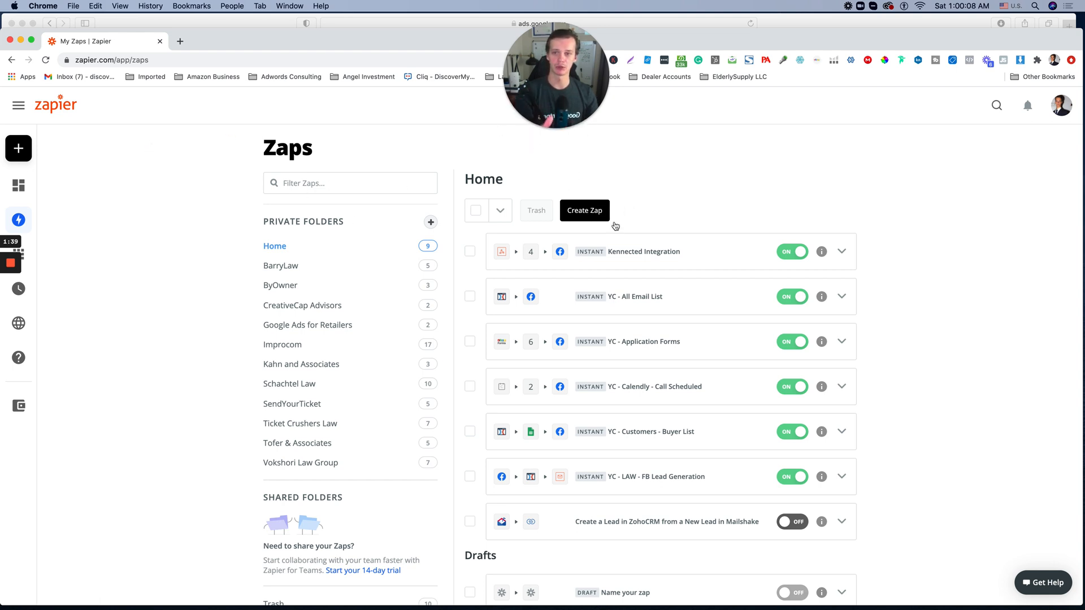
# Step: Create a new zap triggered by New Lead in Google's Lead Form Extensions and copy its webhook URL
pyautogui.click(584, 211)
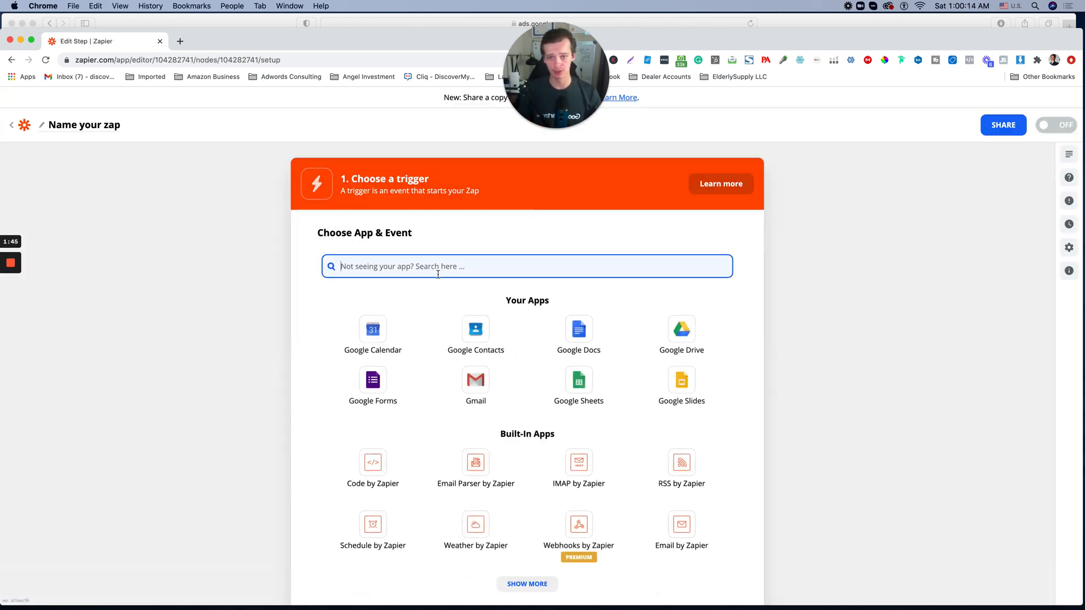
pyautogui.write('google lead')
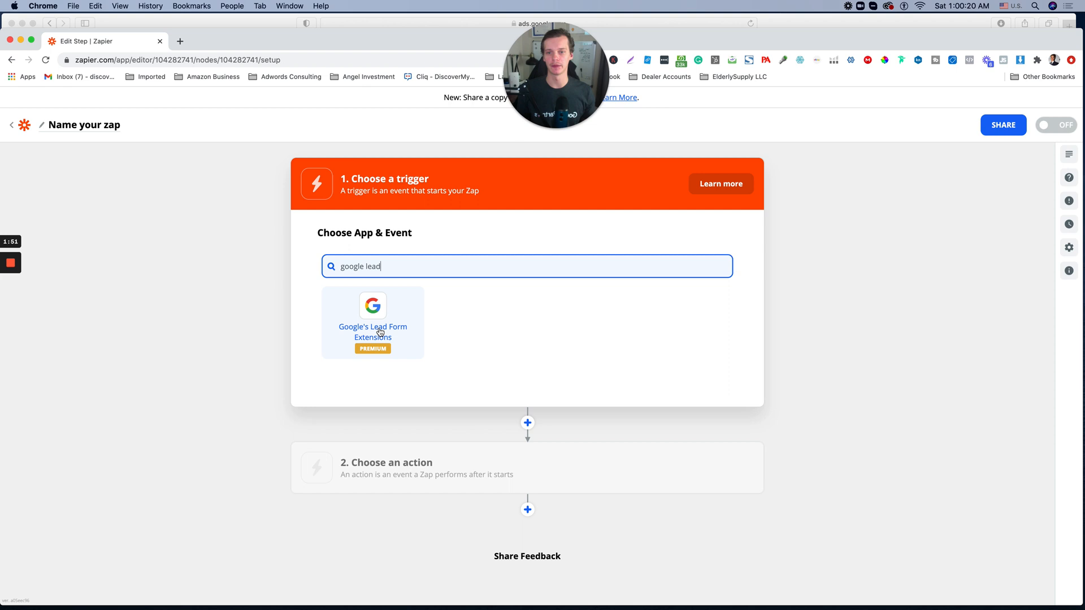
pyautogui.click(372, 321)
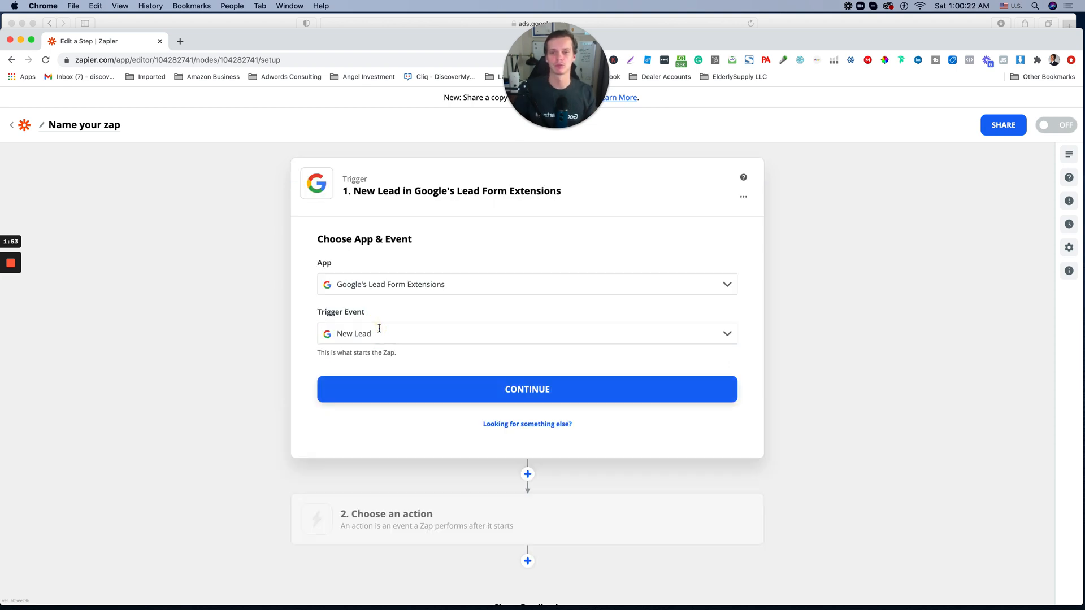
pyautogui.moveTo(384, 311)
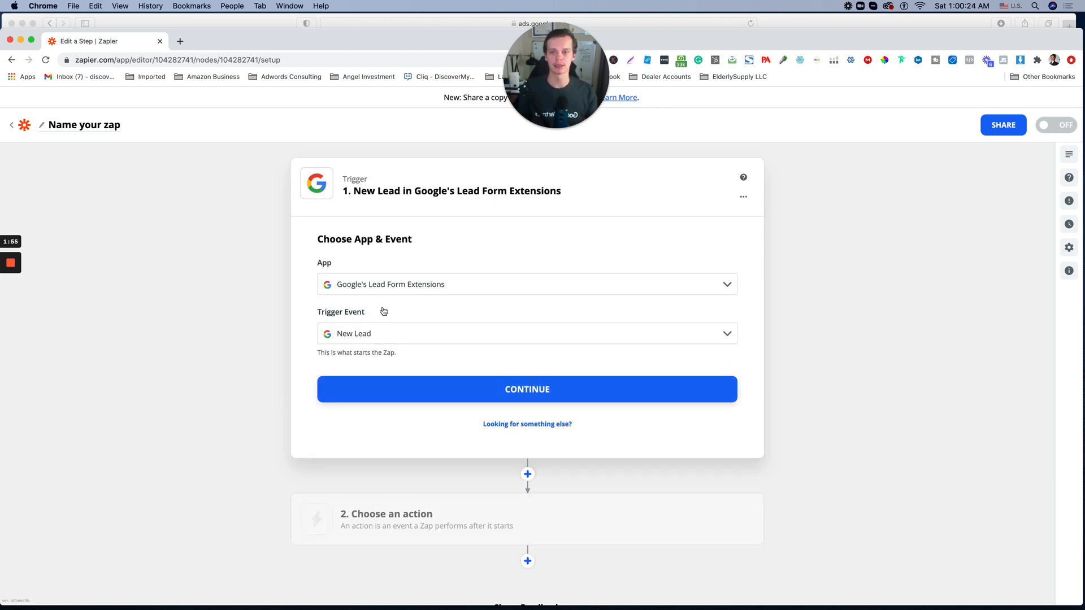
pyautogui.click(526, 333)
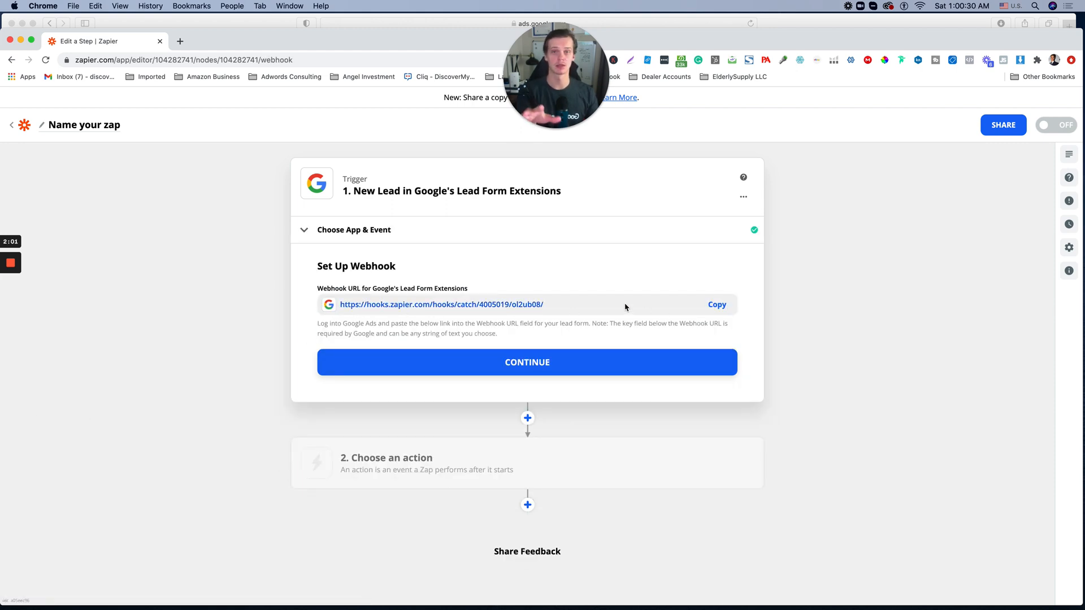
pyautogui.click(716, 305)
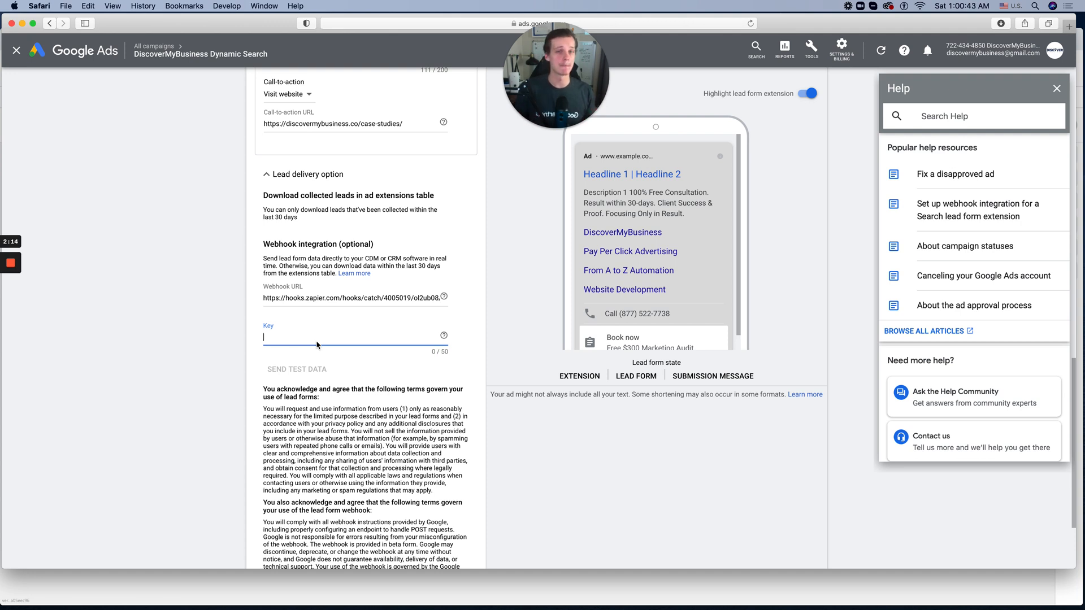
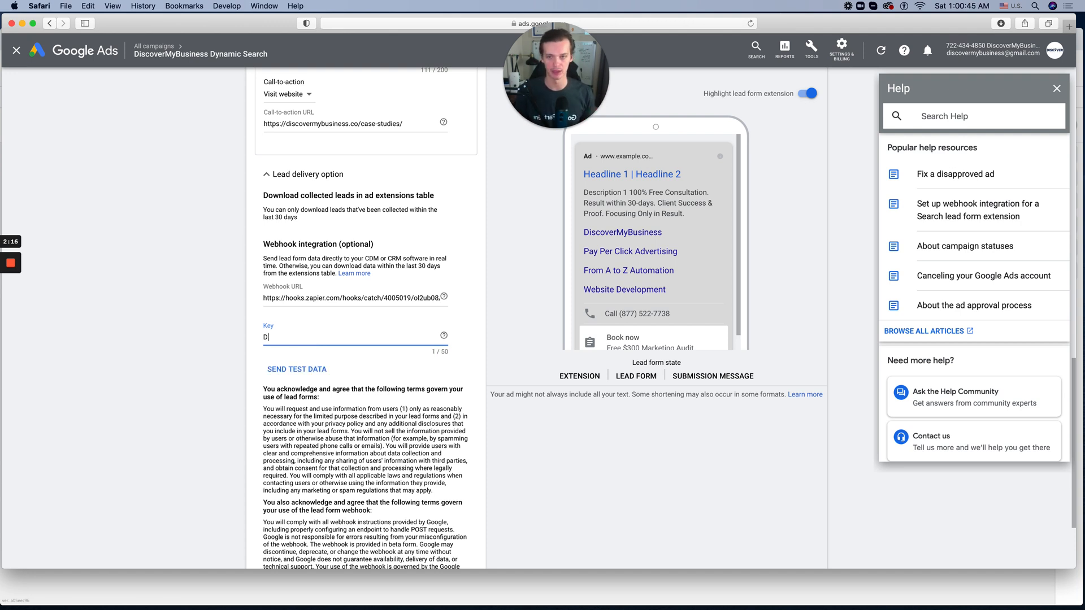
pyautogui.press('Backspace')
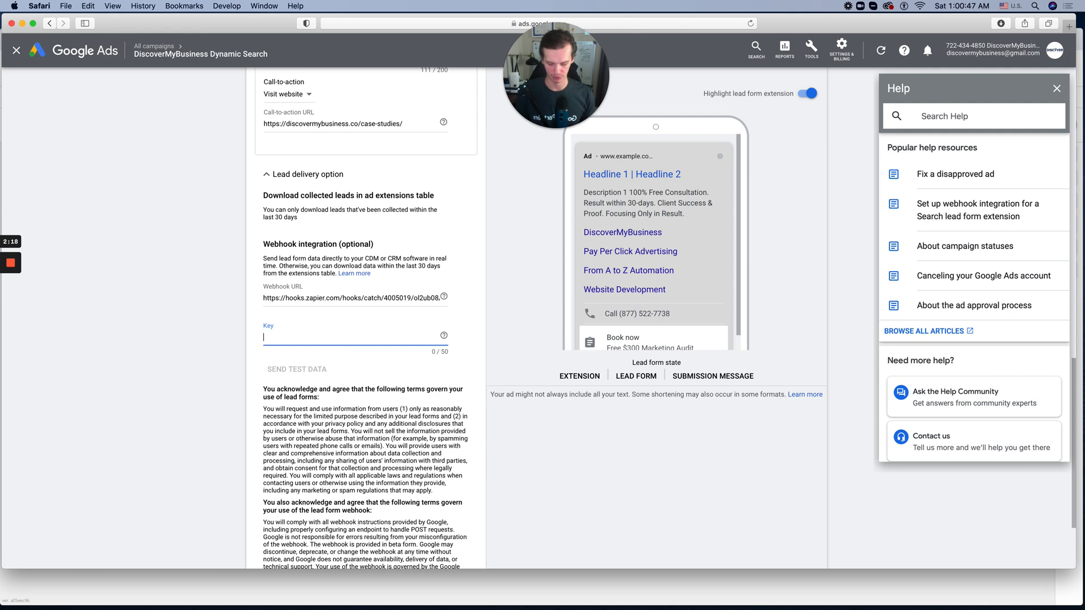
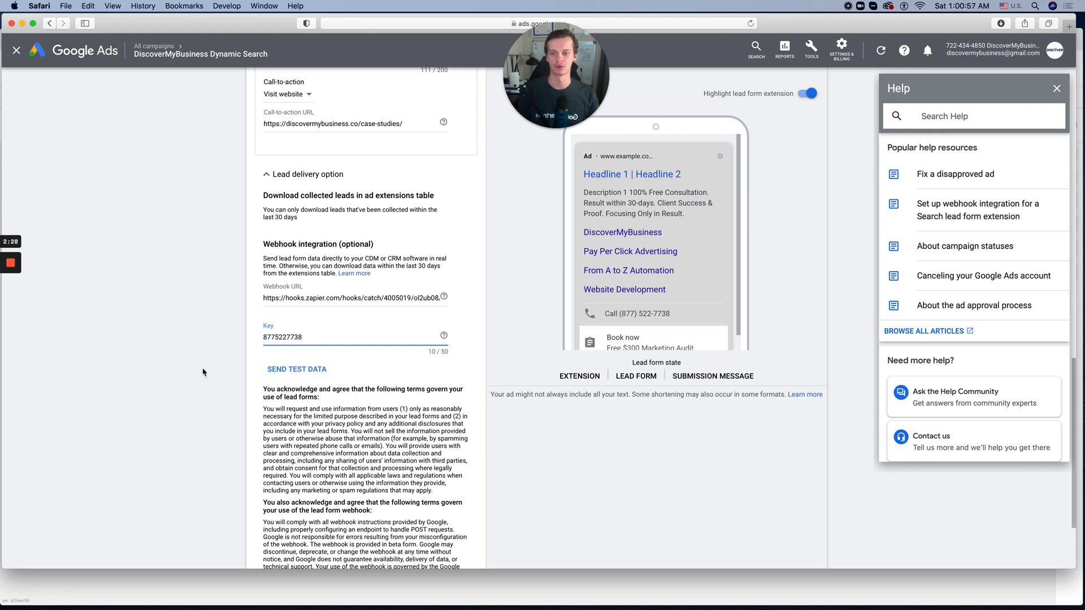
pyautogui.click(296, 368)
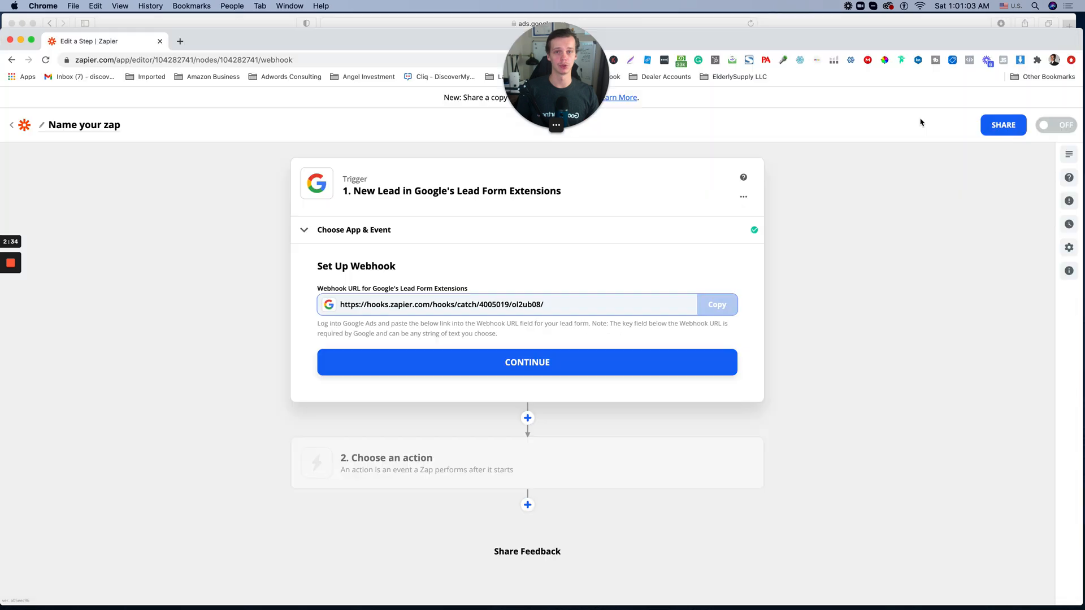
# Step: Load the Google Ads test request as sample data and continue to choosing an action
pyautogui.click(526, 362)
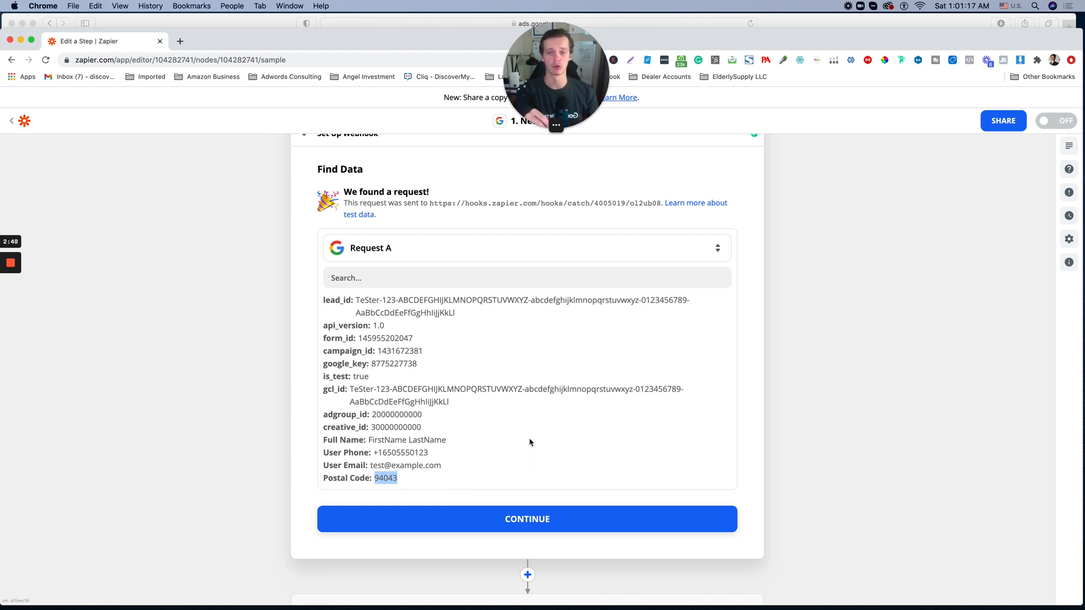
pyautogui.click(526, 519)
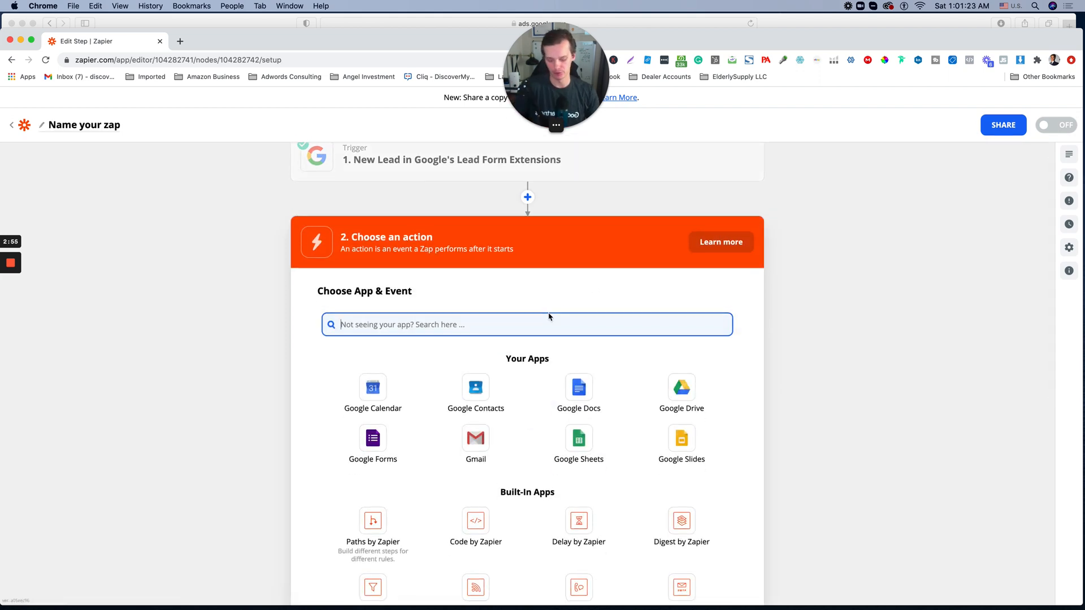
# Step: Search the action apps for 'hub' then 'mail' while looking for a CRM to connect
pyautogui.write('hub')
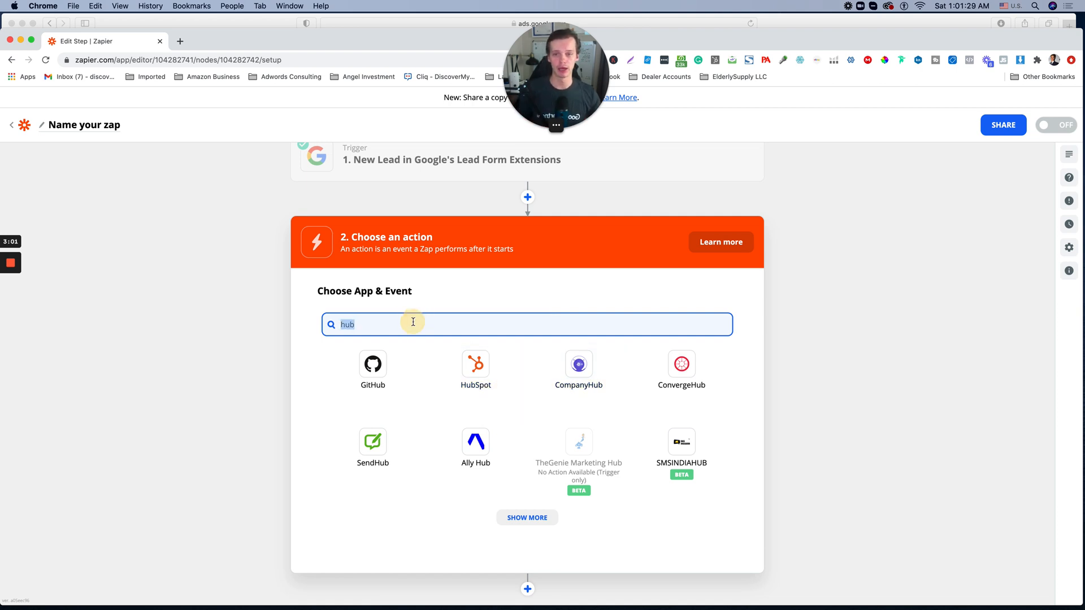
pyautogui.write('mail')
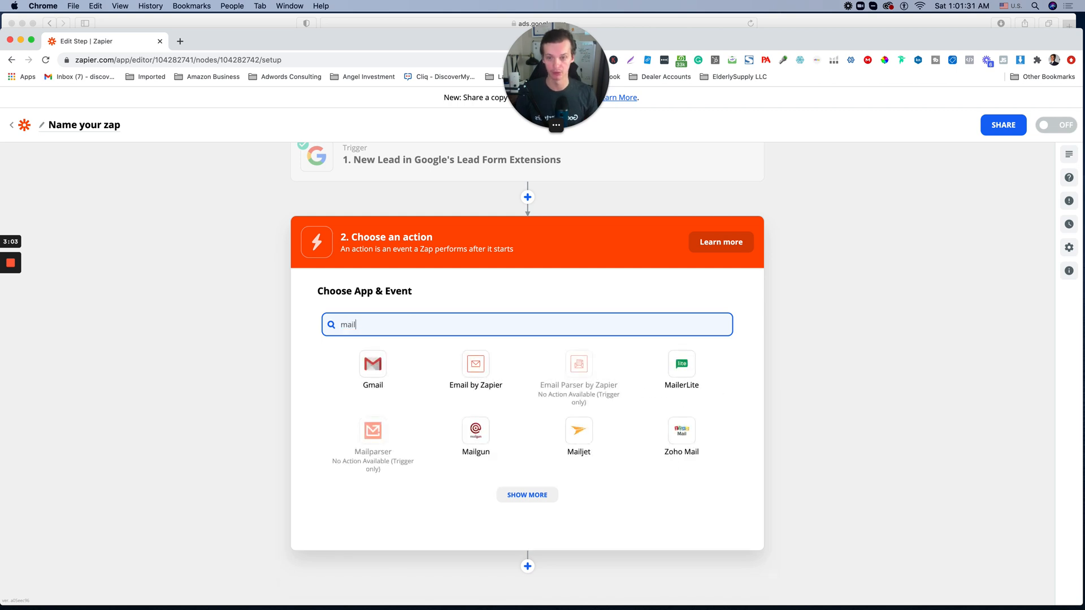